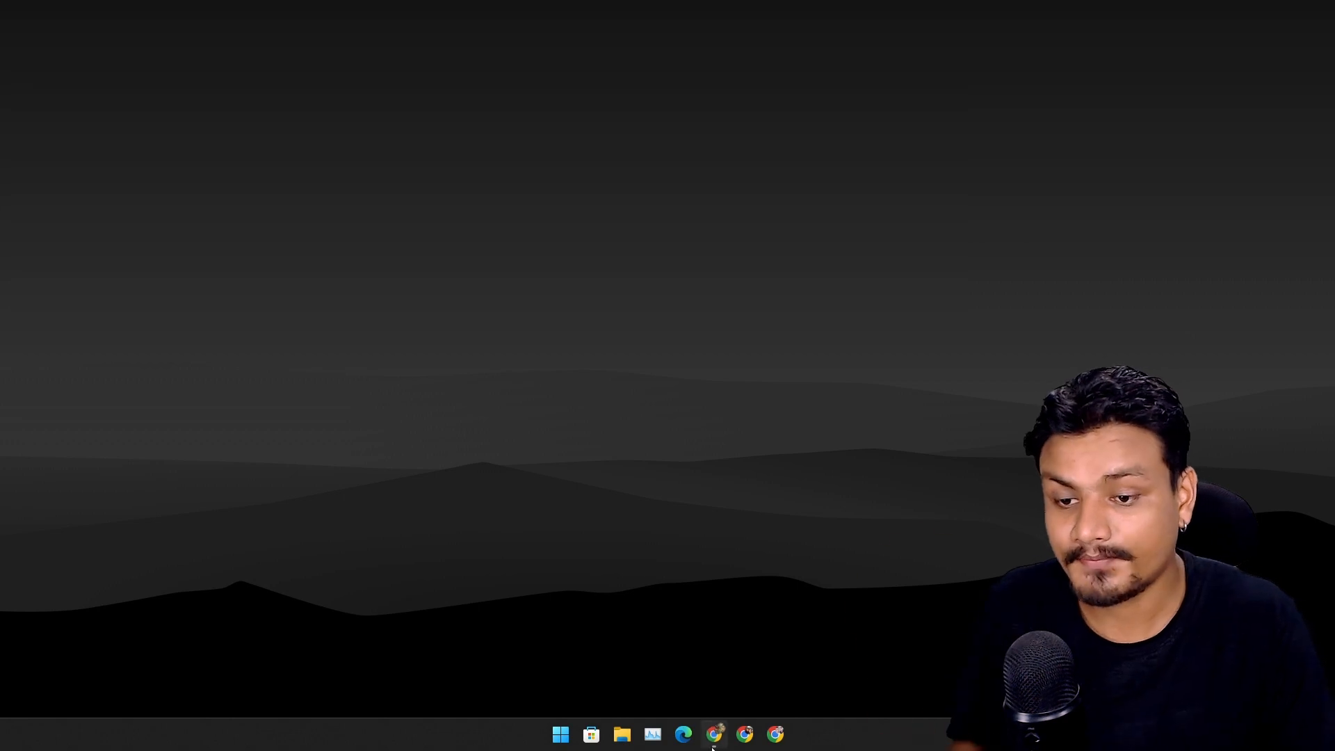
- Bring up the XingangPan/DragGAN repository in Chrome and scroll through its file list
click(683, 733)
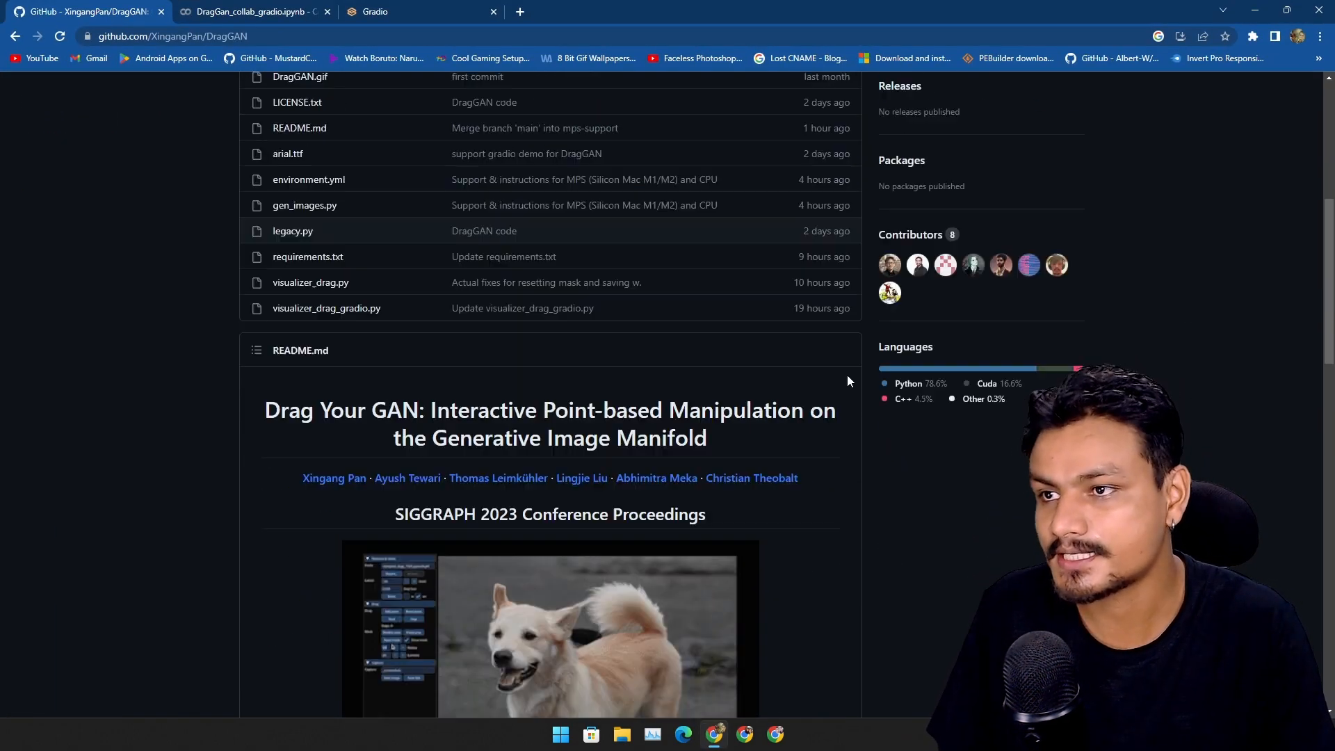
scroll(up, 3)
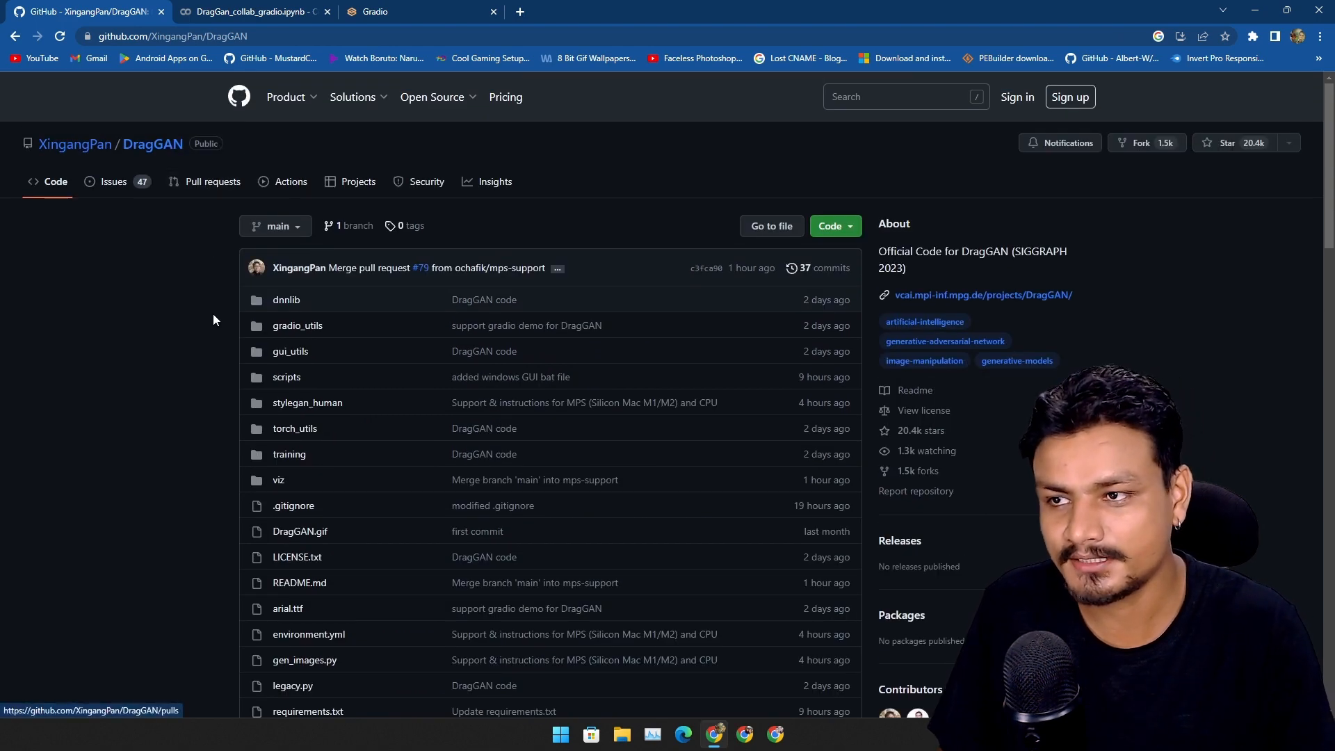
scroll(down, 3)
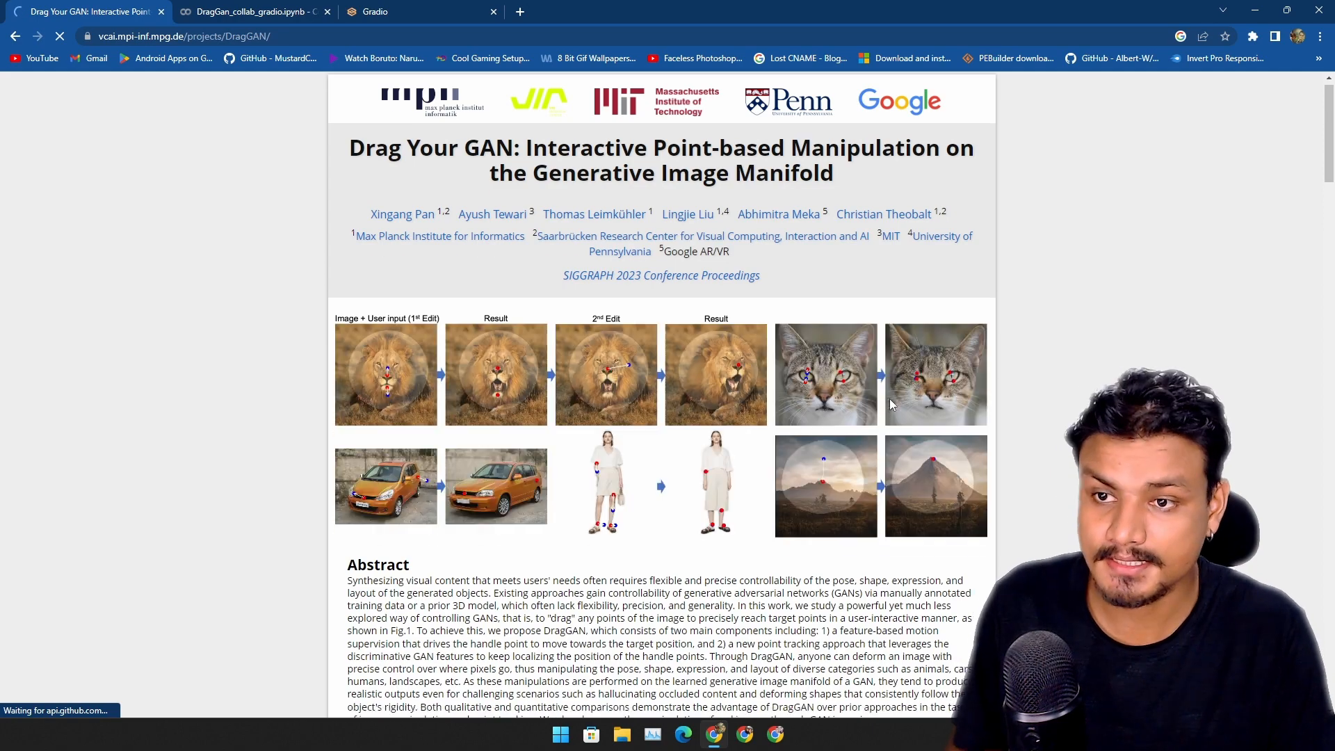
- Play the project page's main demo video and begin browsing the example edits
scroll(down, 3)
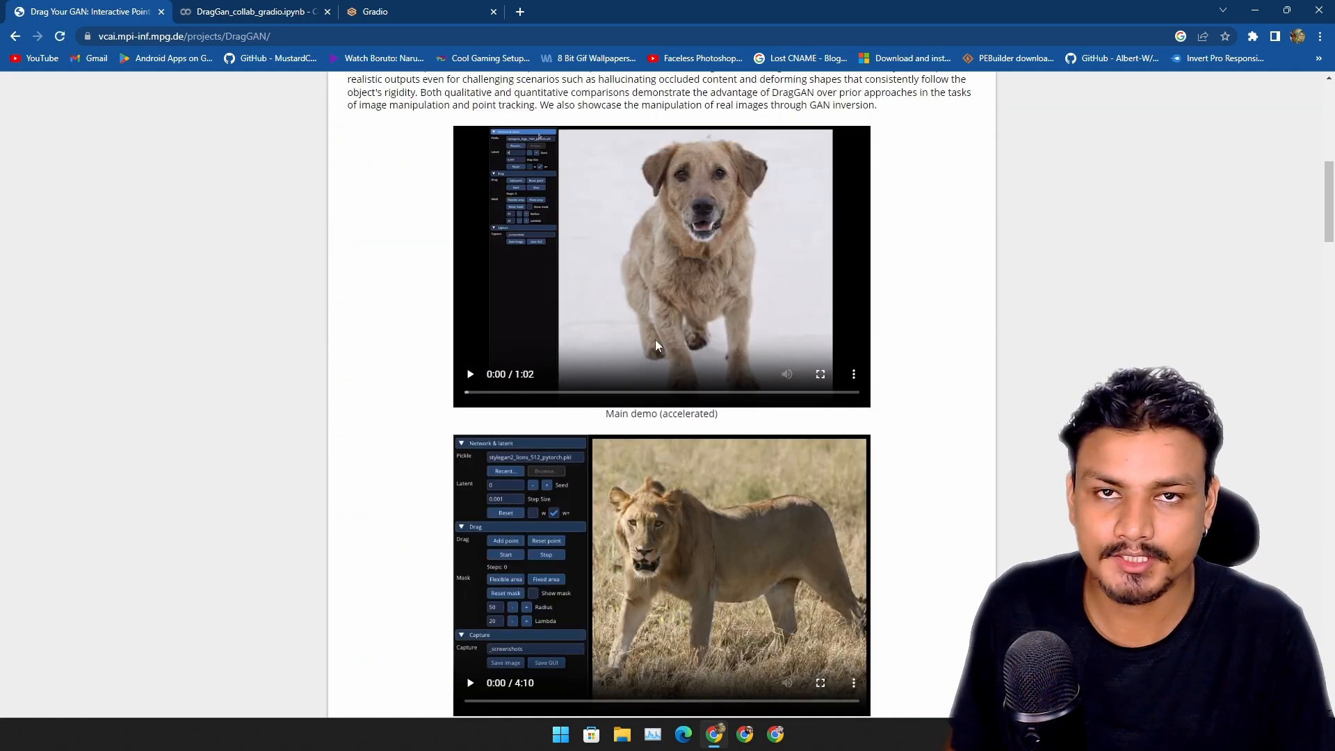
click(468, 374)
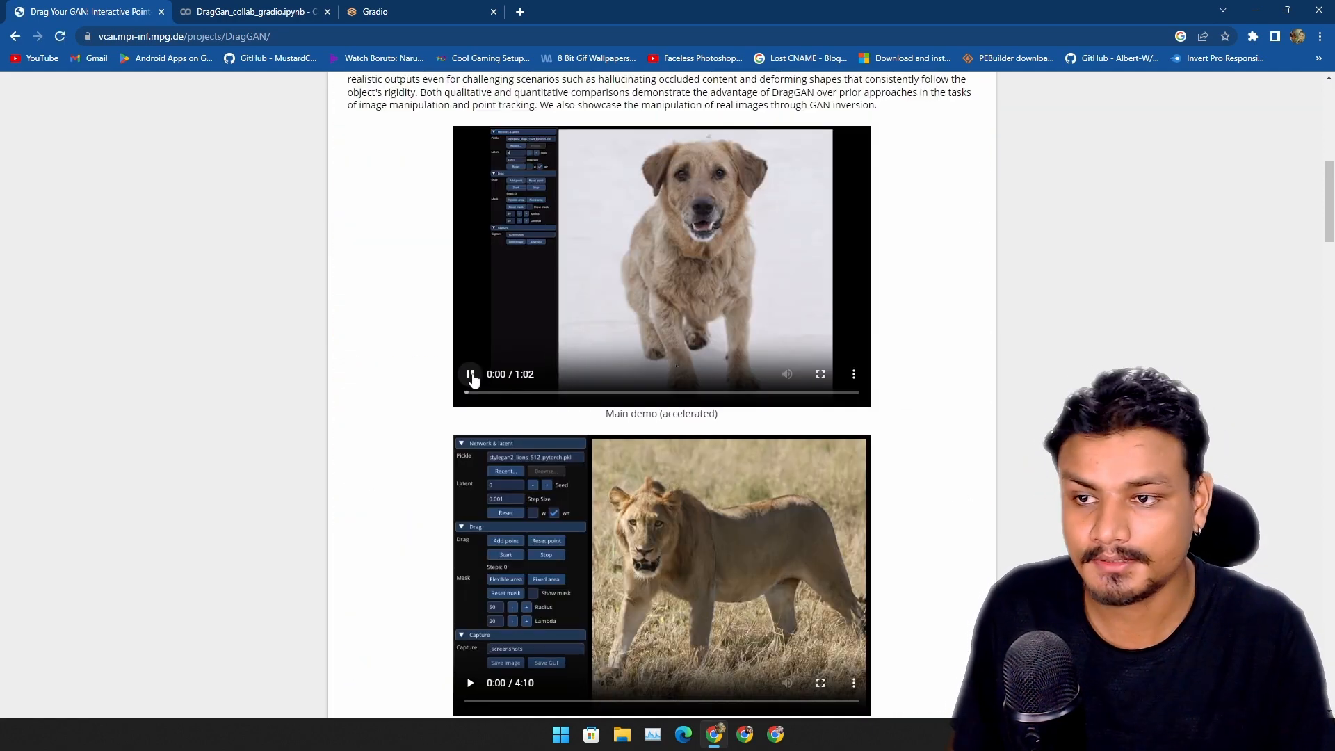
click(469, 374)
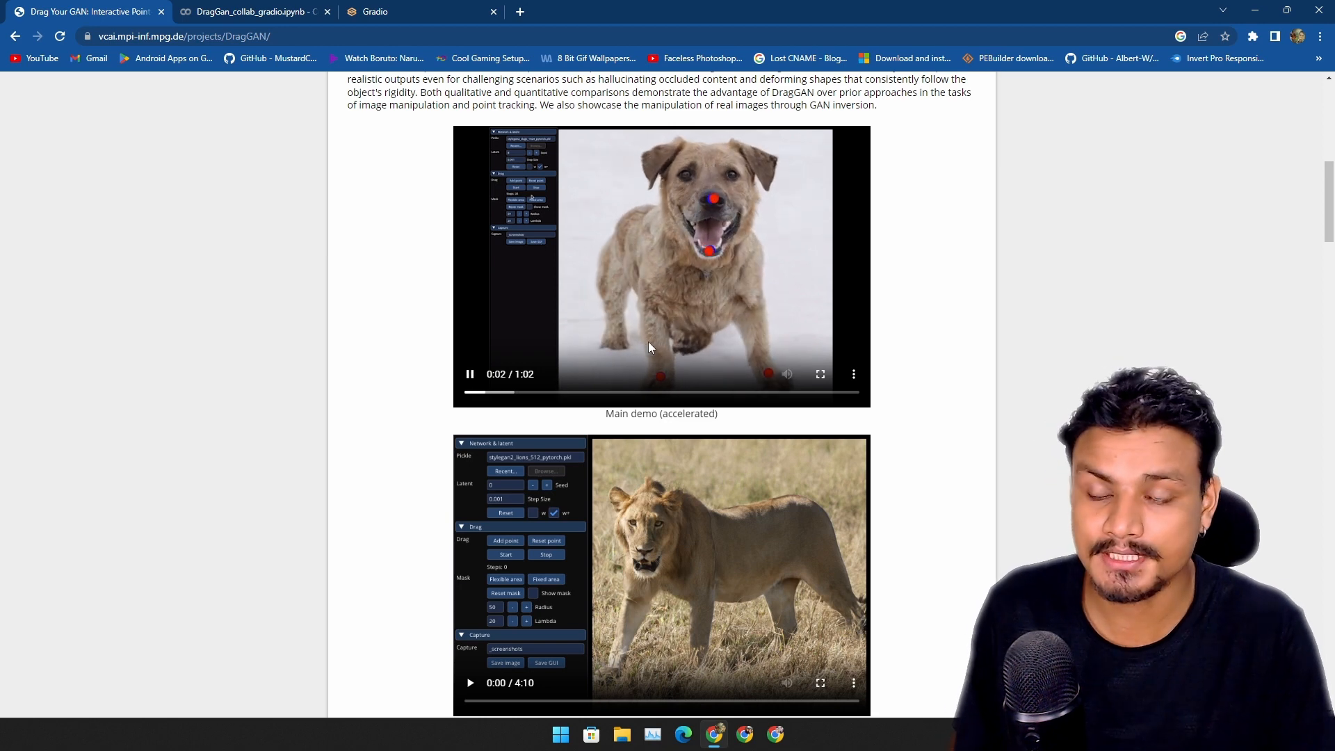
scroll(down, 3)
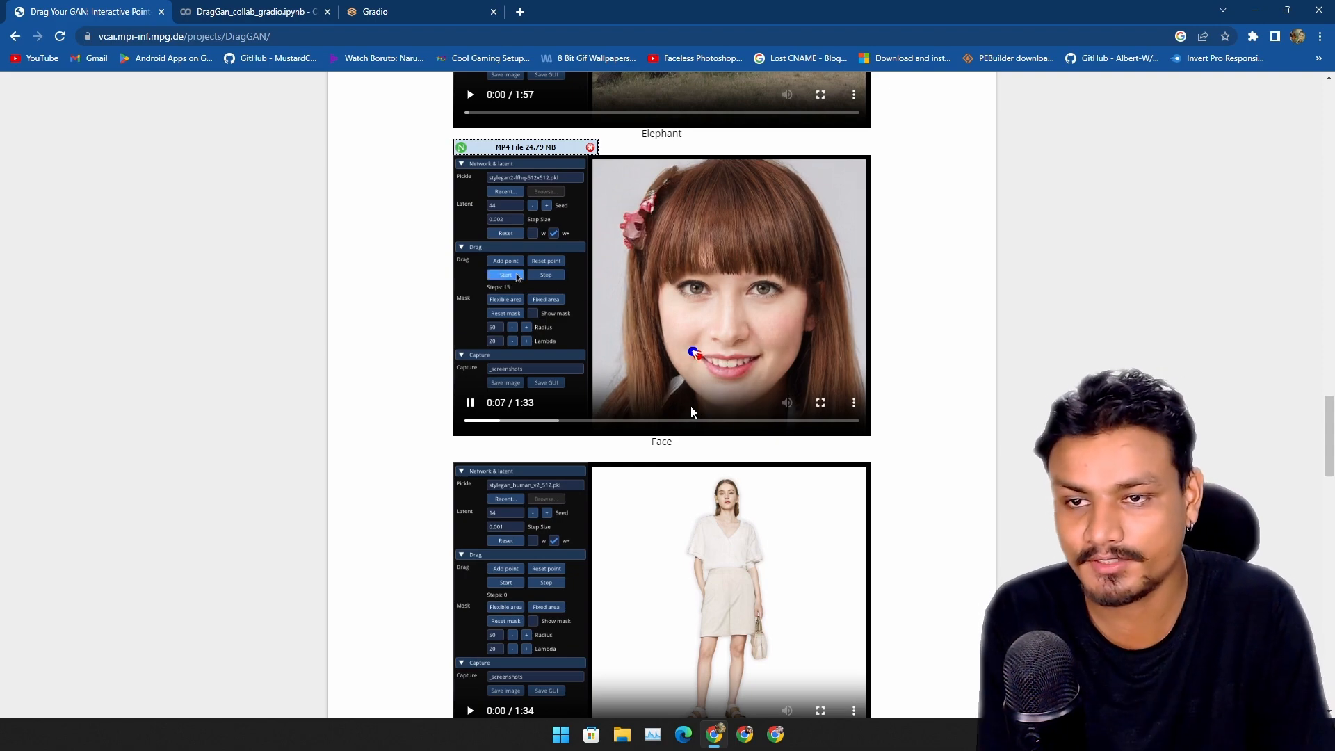
- Browse the remaining demos and land on the README's requirements and Run DragGAN GUI instructions
scroll(down, 3)
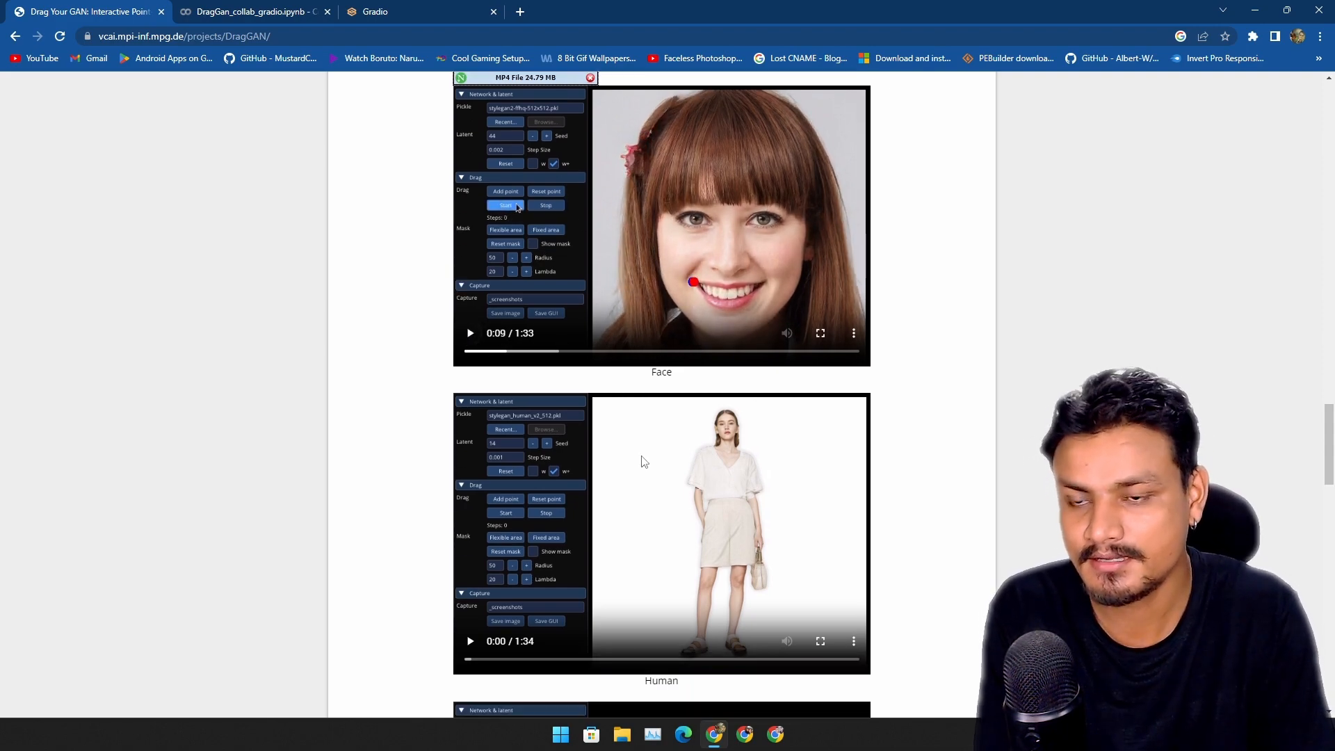
scroll(down, 3)
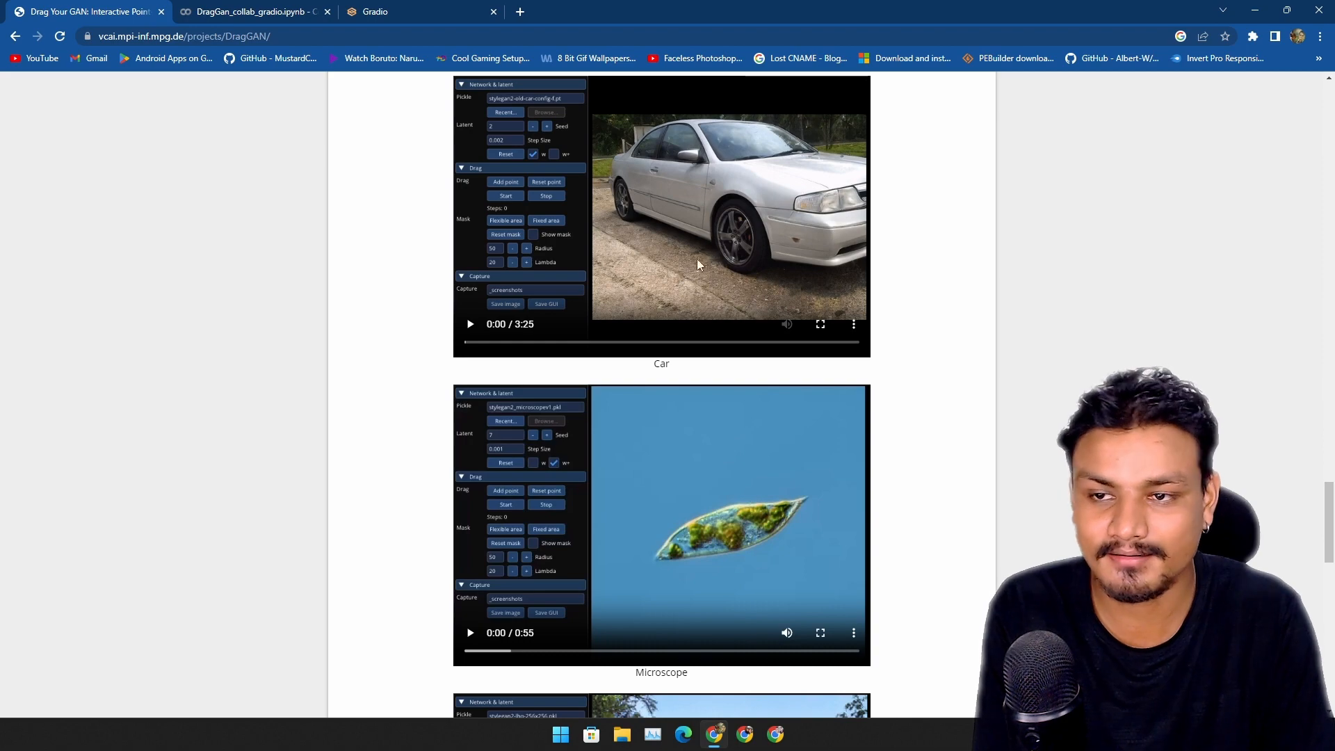
scroll(down, 3)
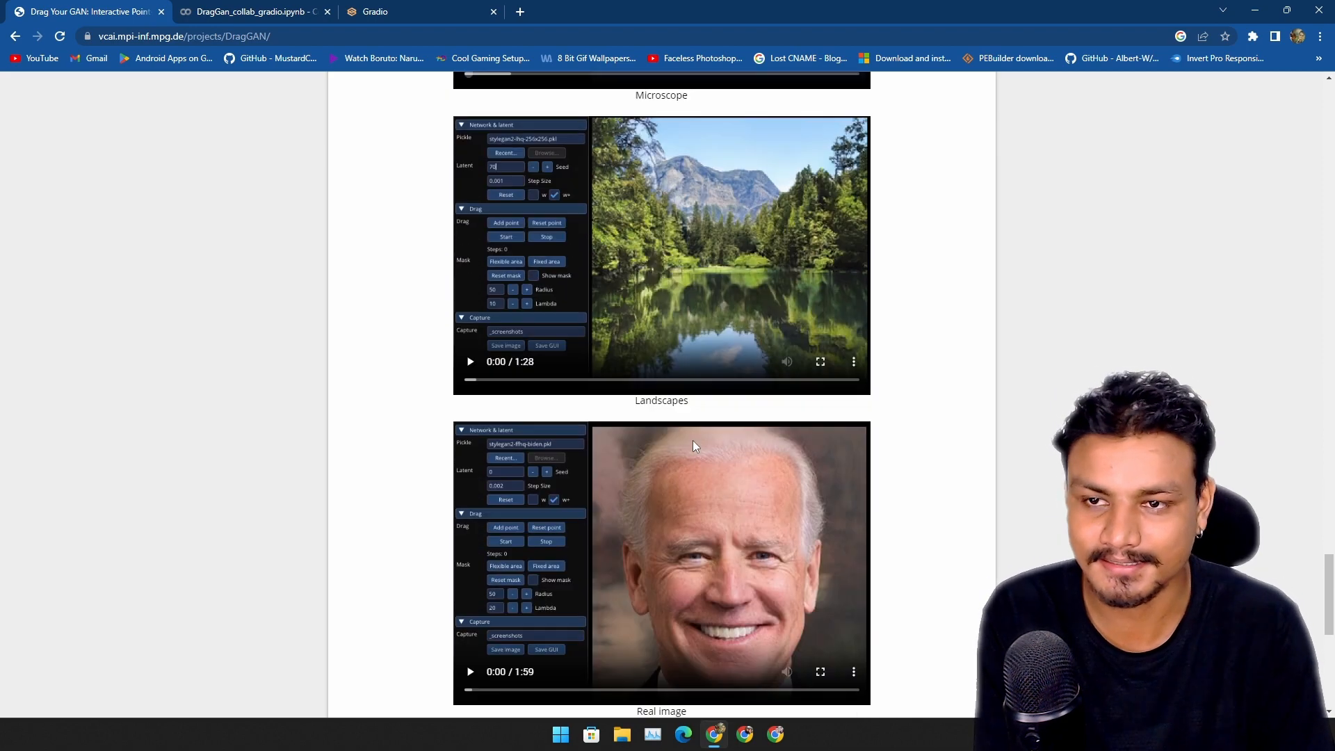
scroll(down, 3)
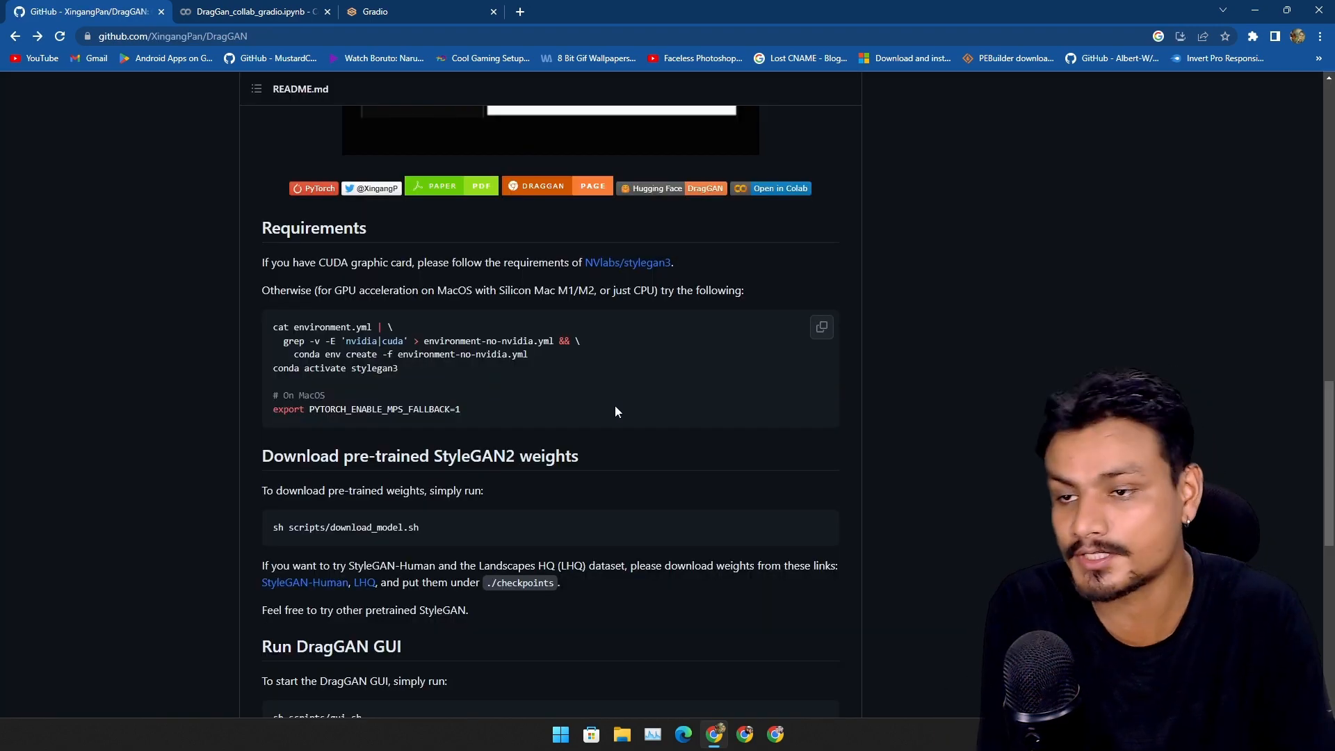
scroll(down, 3)
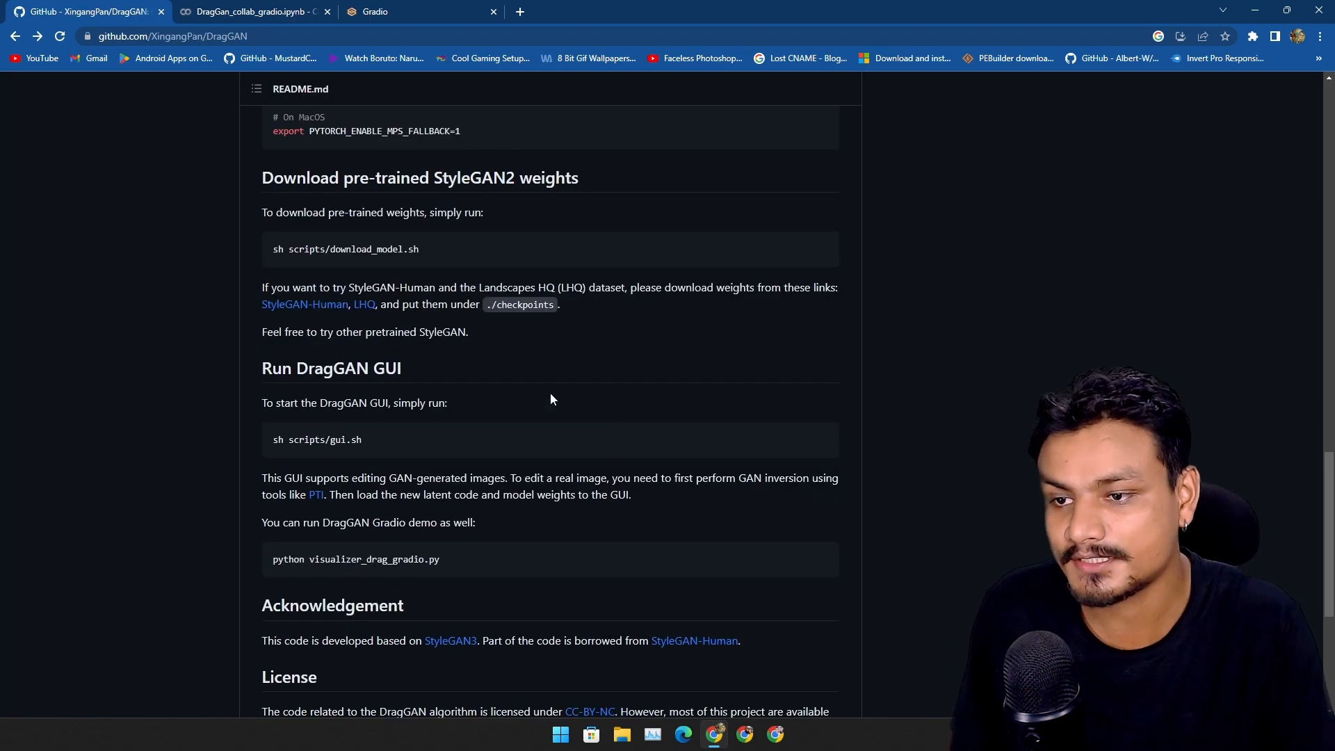
- Close the GitHub tab to reveal the Colab notebook's StyleGAN2 weights wget output
click(248, 11)
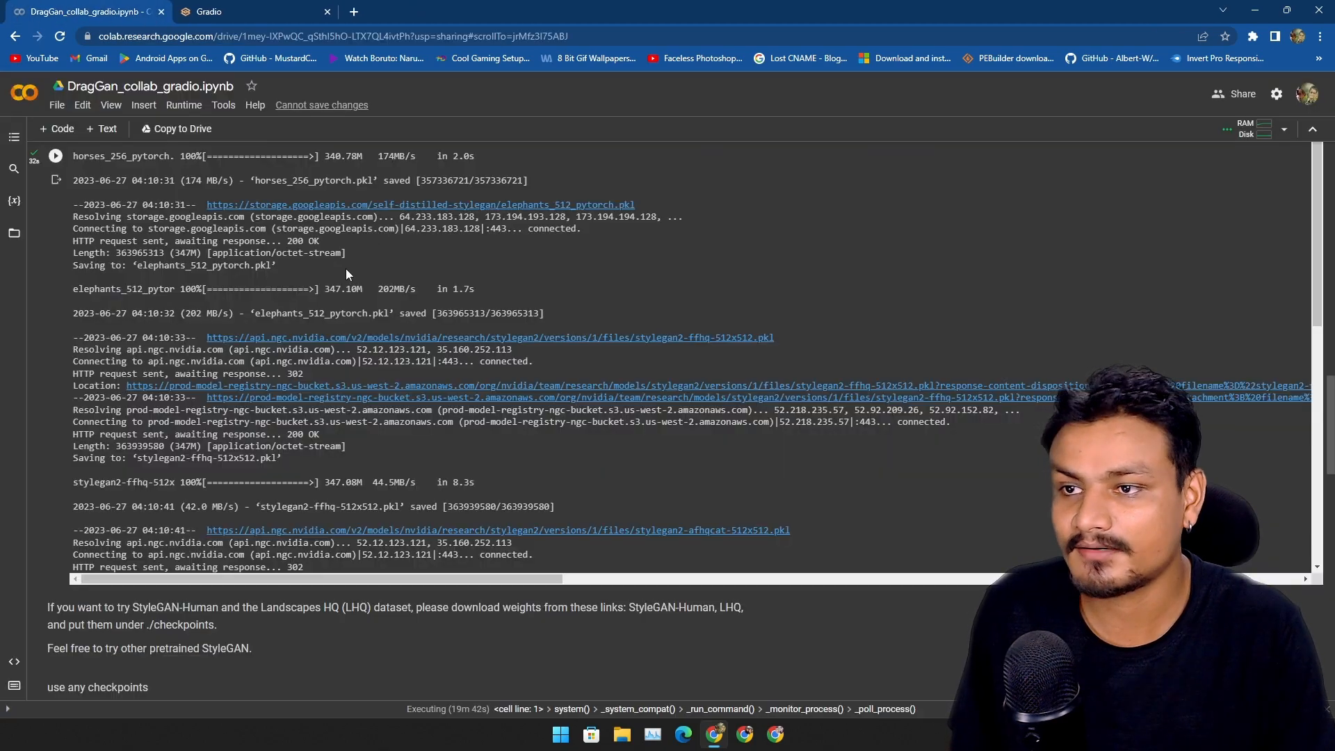
click(214, 11)
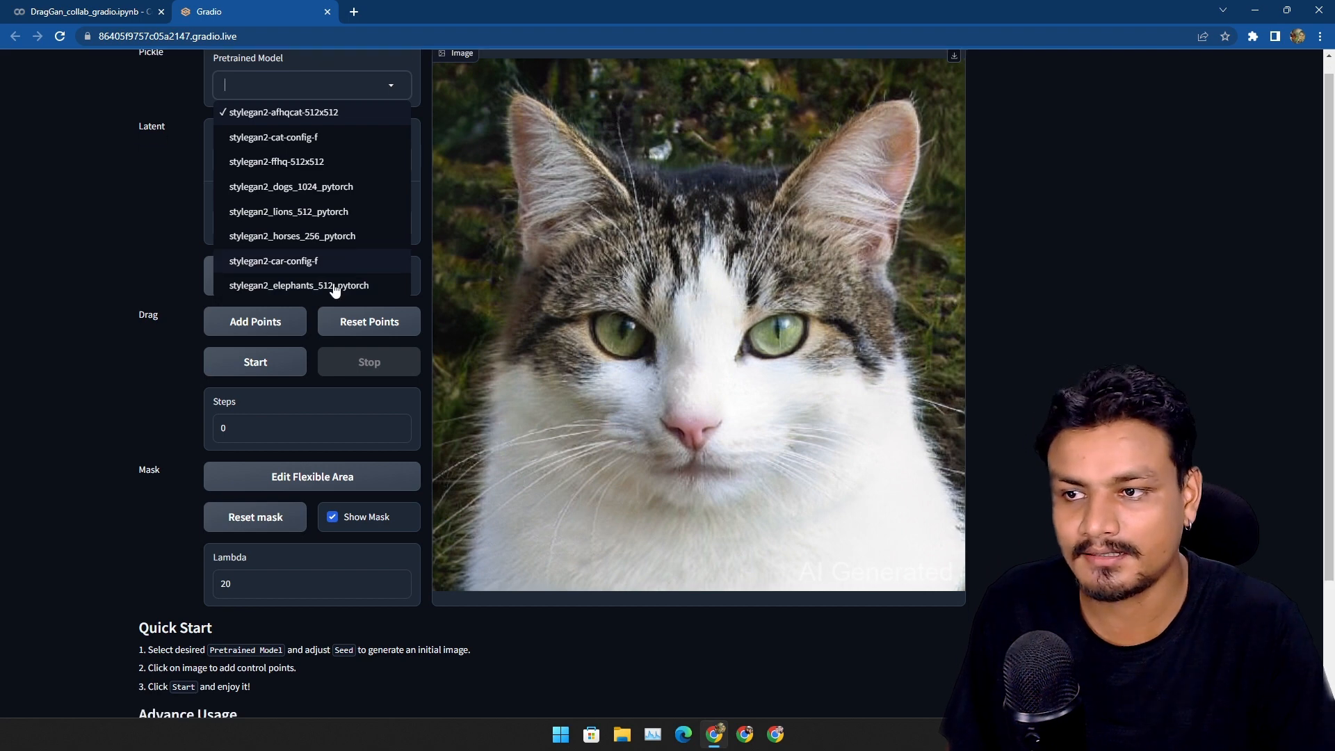
- Switch to the Colab tab running visualizer_drag_gradio.py and its drag-point logs
click(85, 11)
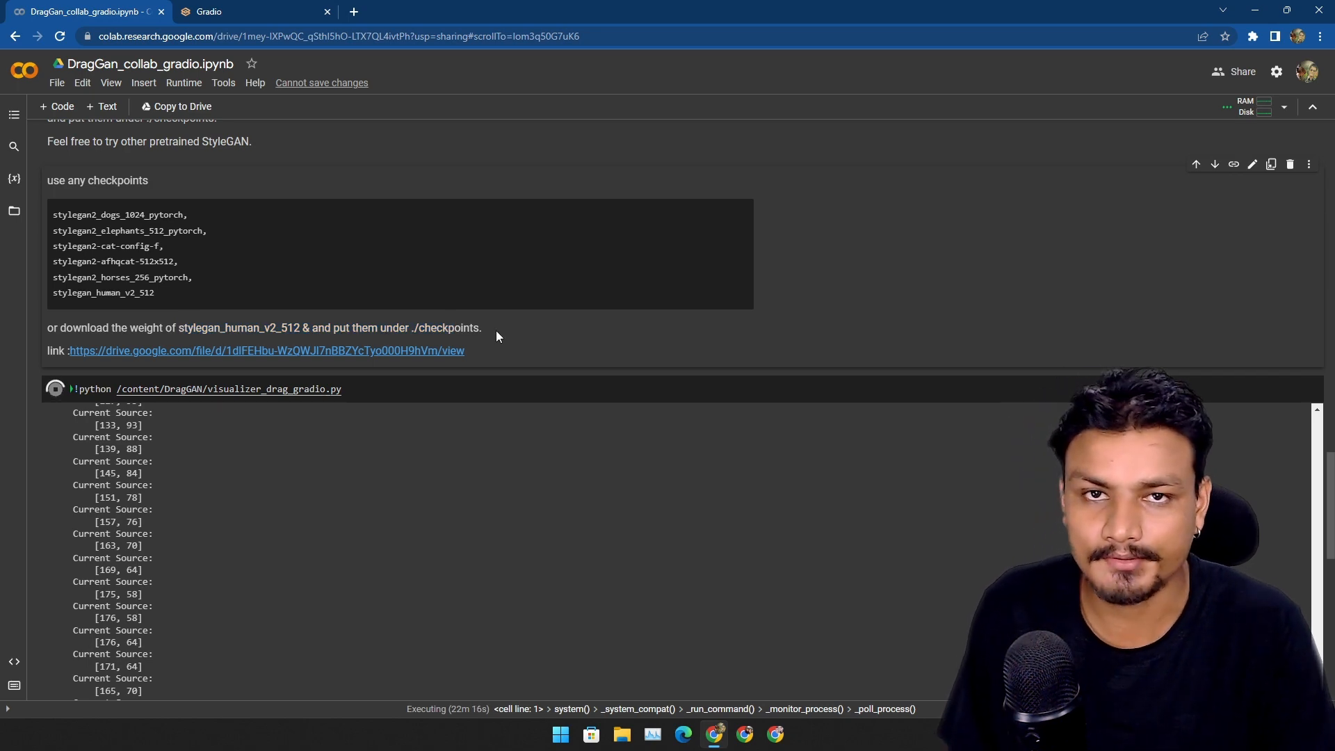
click(213, 11)
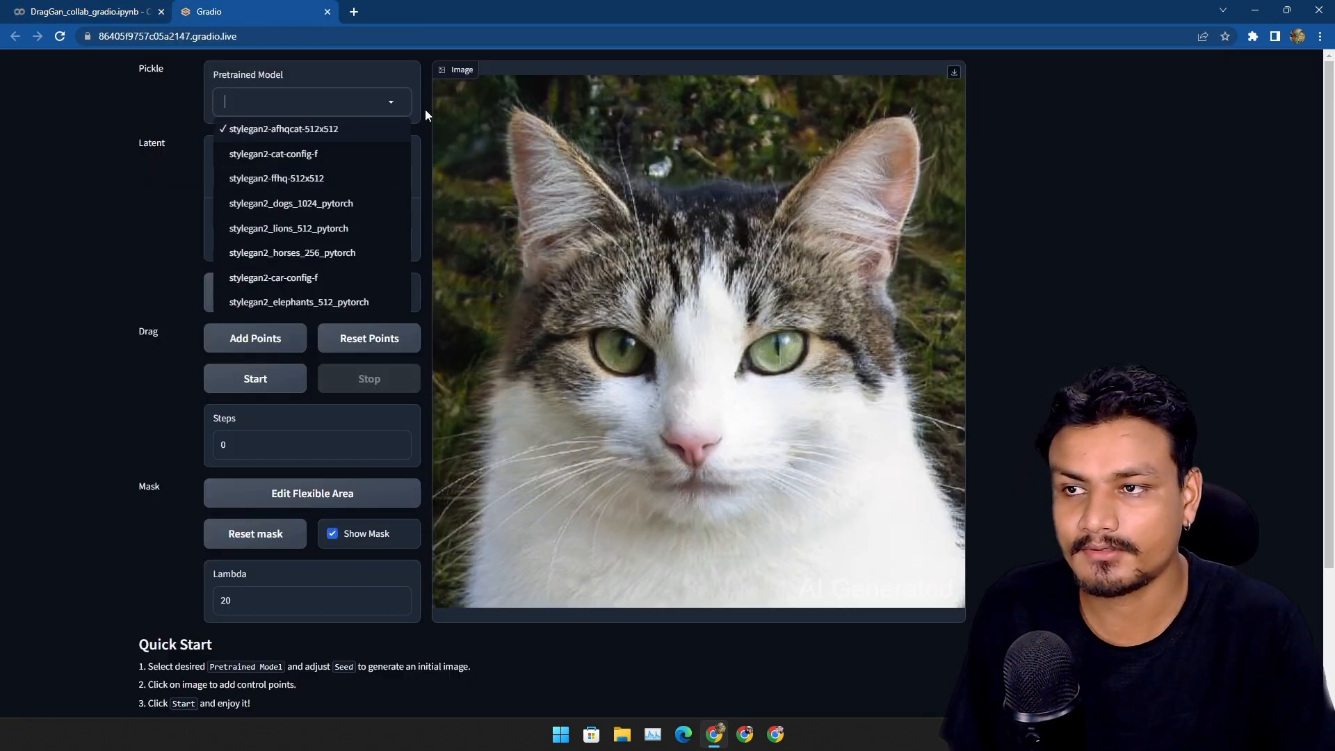
click(284, 128)
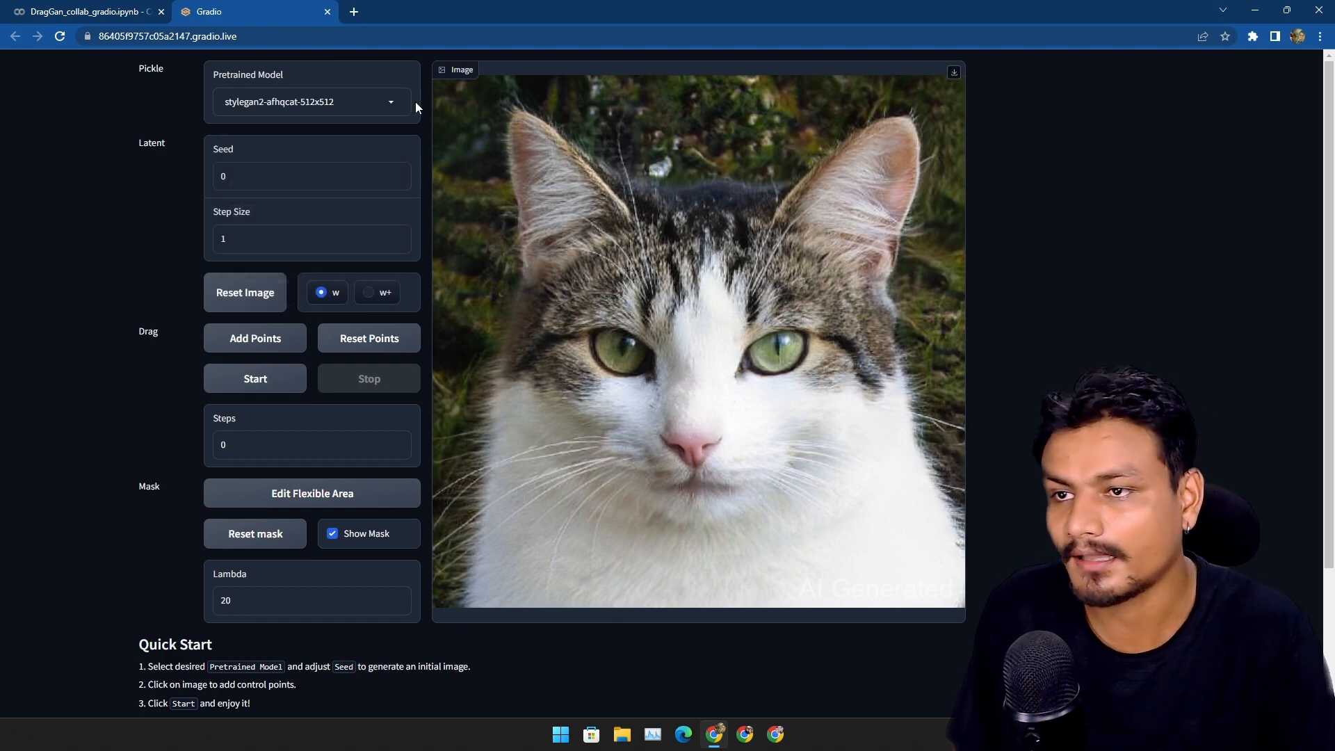
scroll(down, 3)
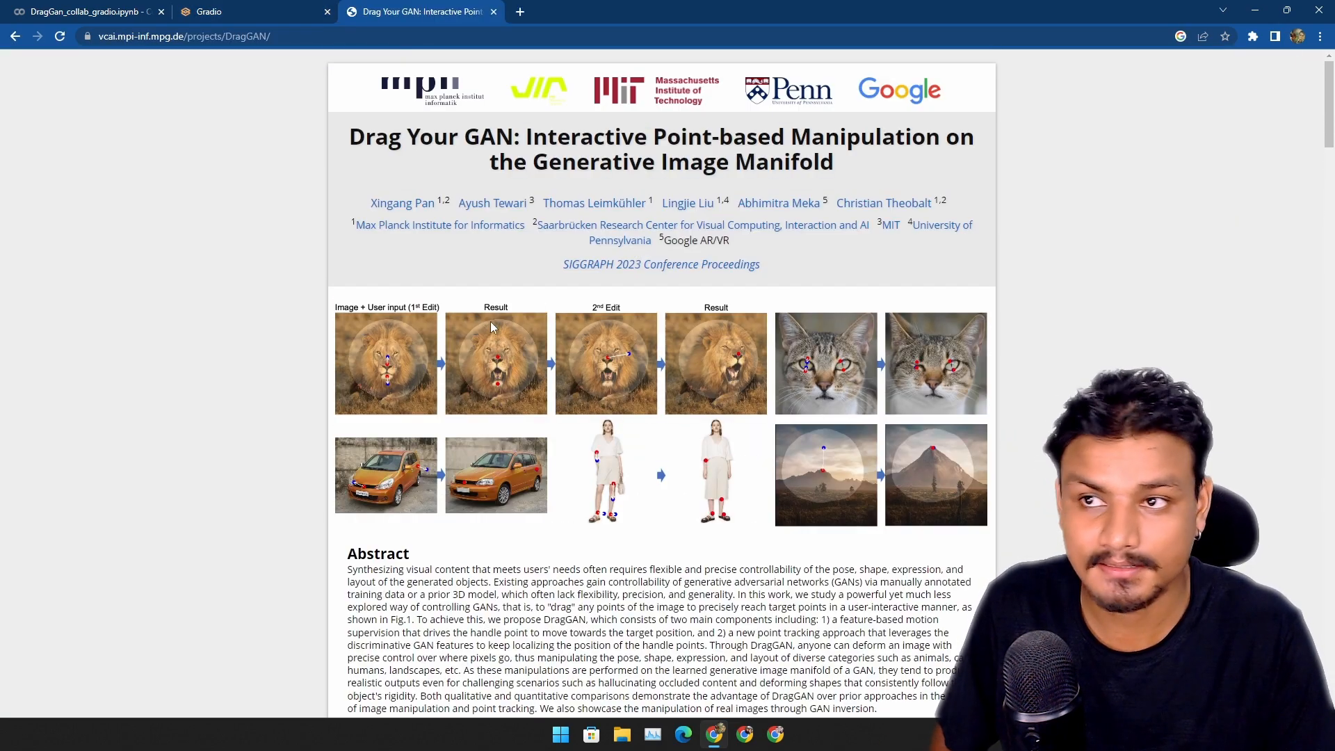
- Switch to the Drag Your GAN project page showing the lion, cat and car teaser edits
click(248, 12)
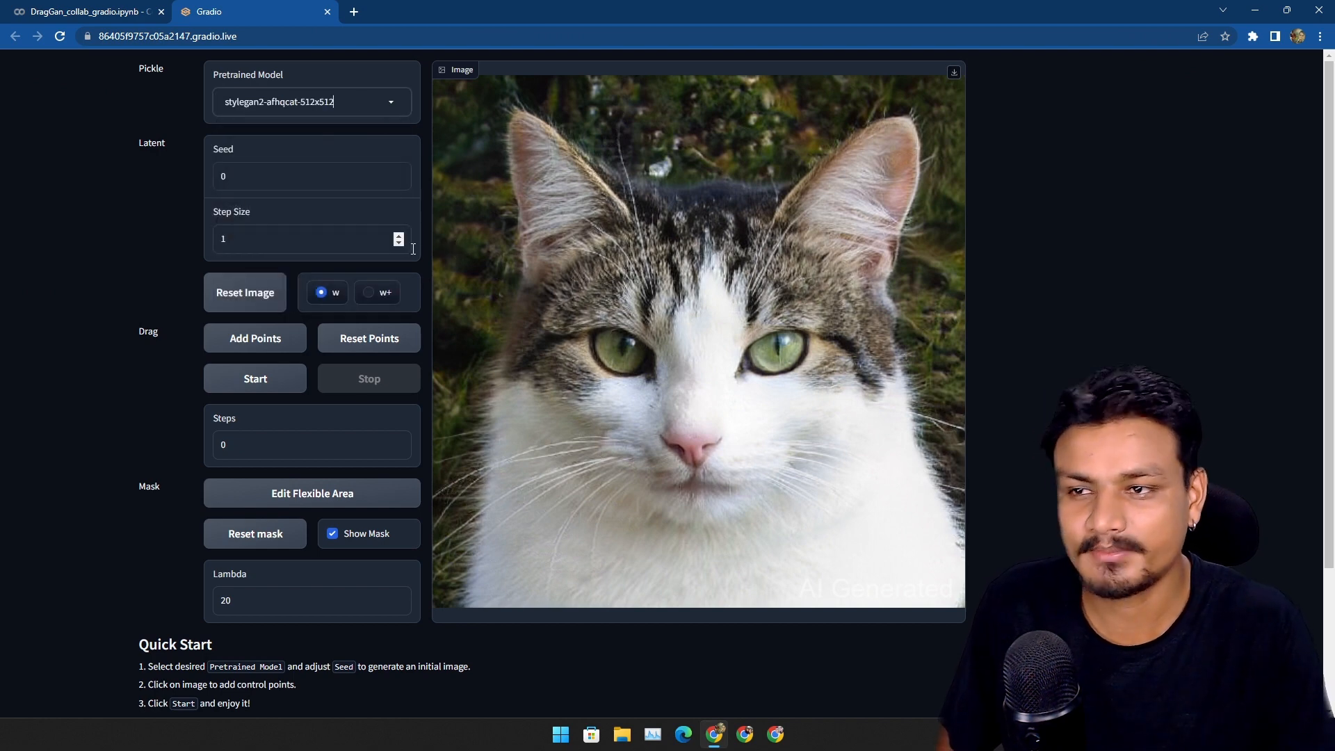
mouse_move(405, 458)
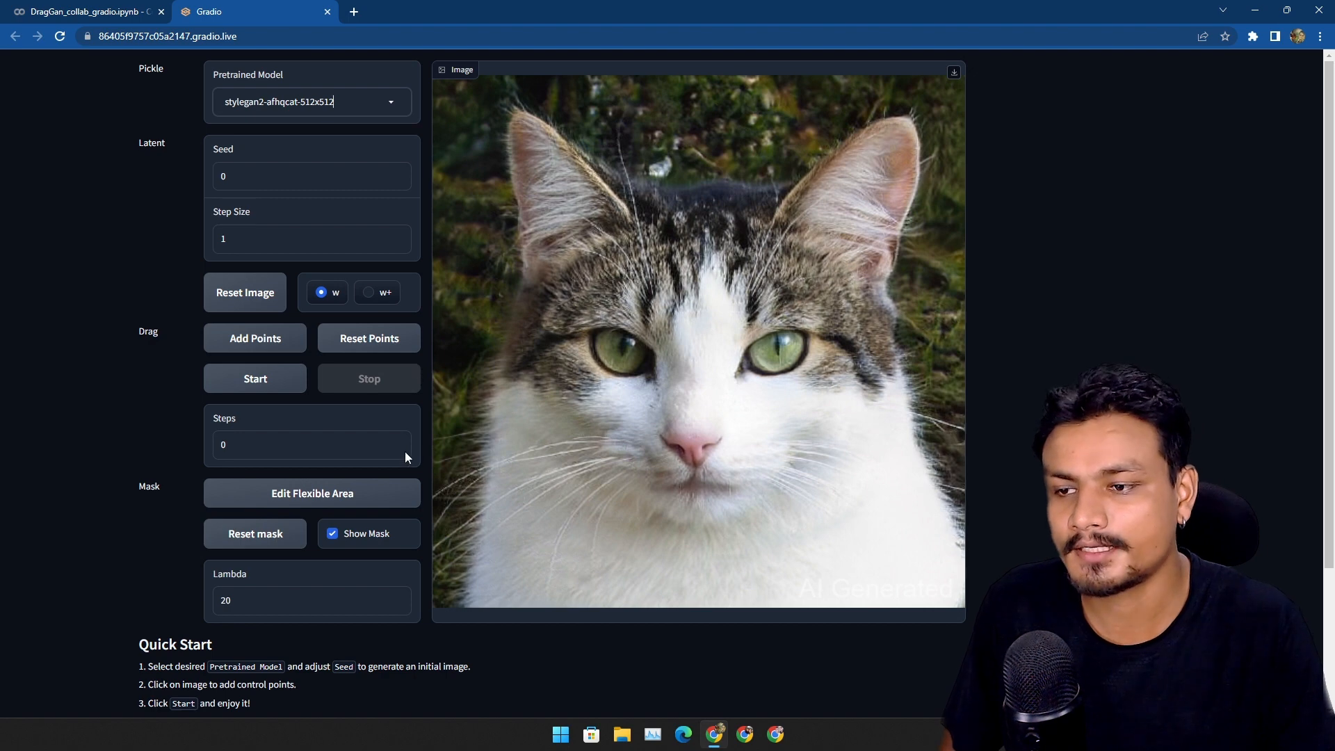
mouse_move(426, 427)
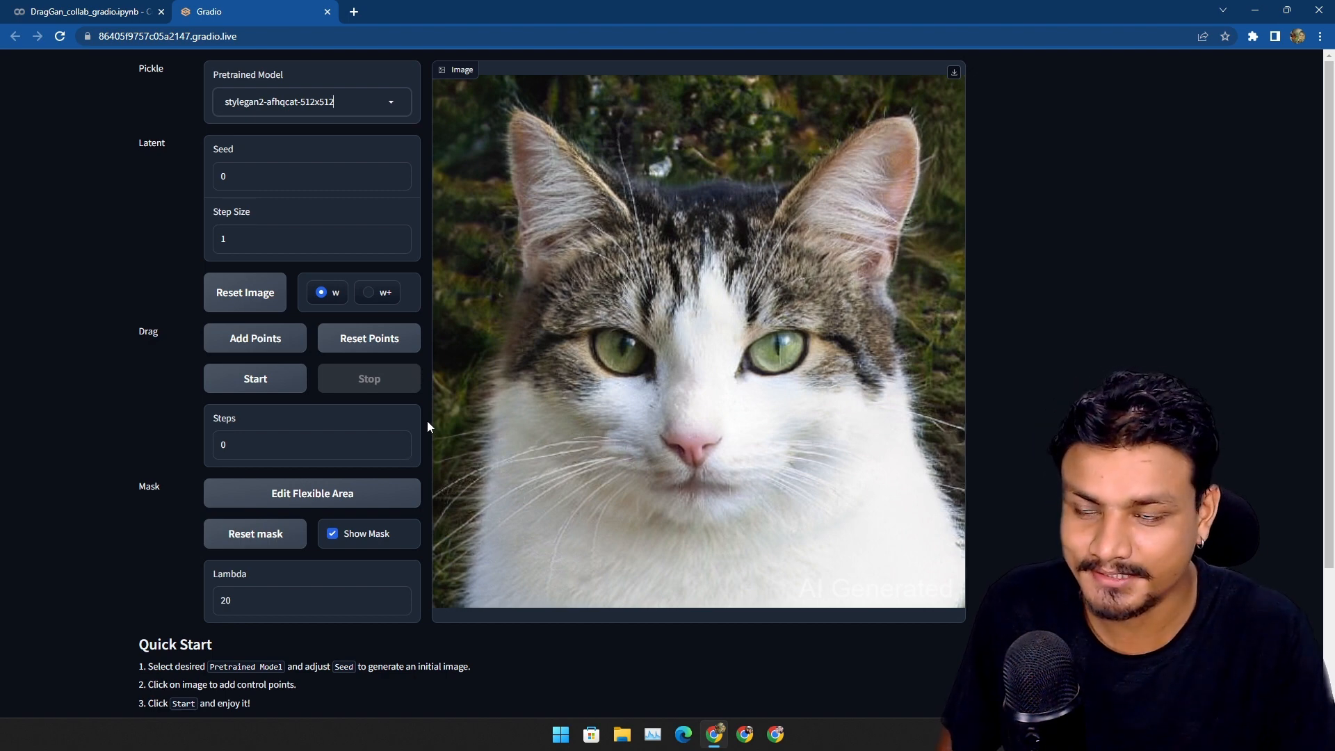
mouse_move(422, 274)
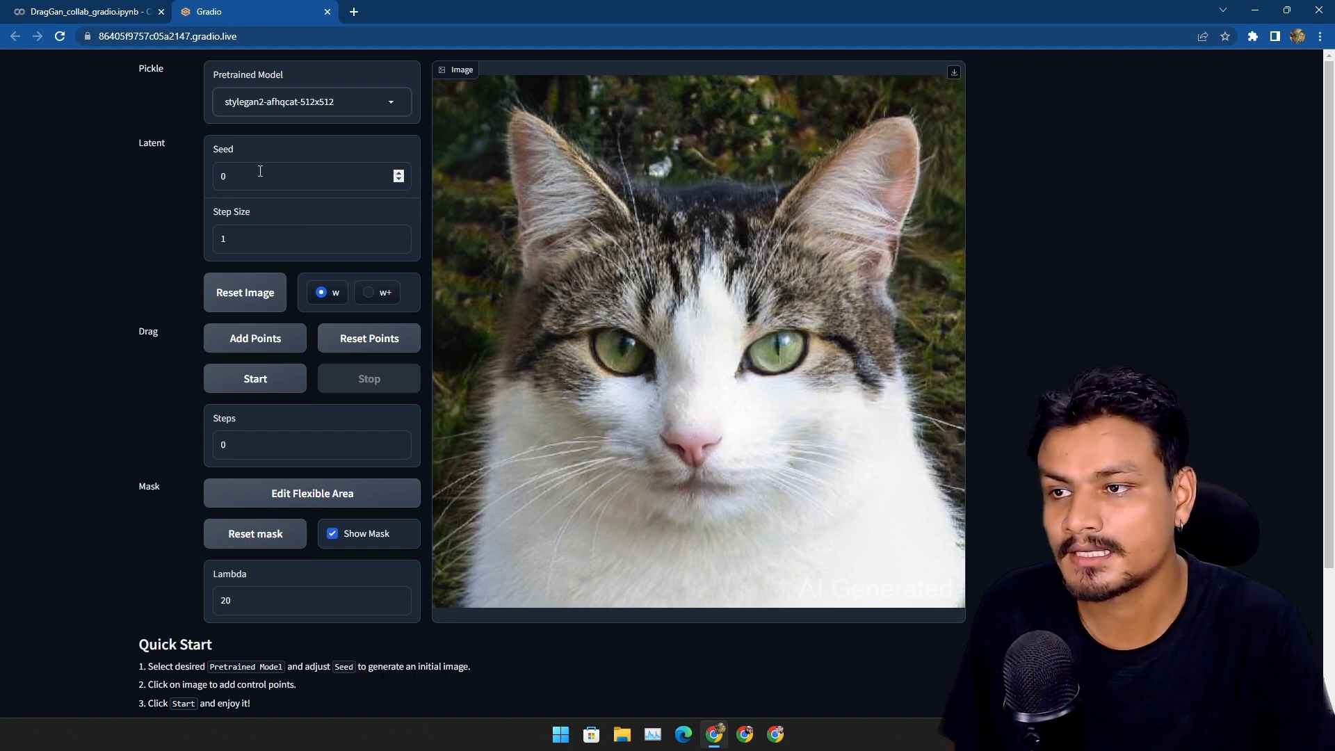
- Set the seed to 1 so the demo generates a black kitten
text(1)
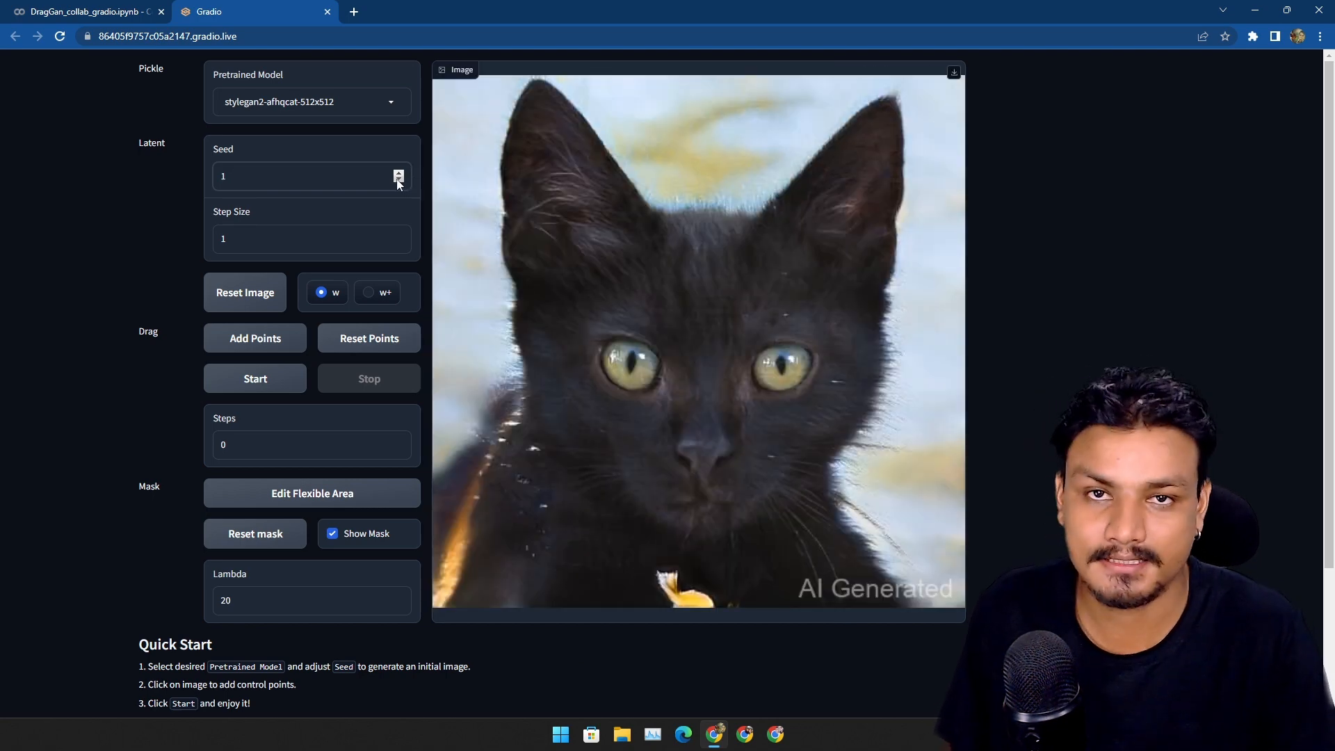
- Run the drag optimisation on the grey-and-white cat and stop once its eye has closed
click(254, 379)
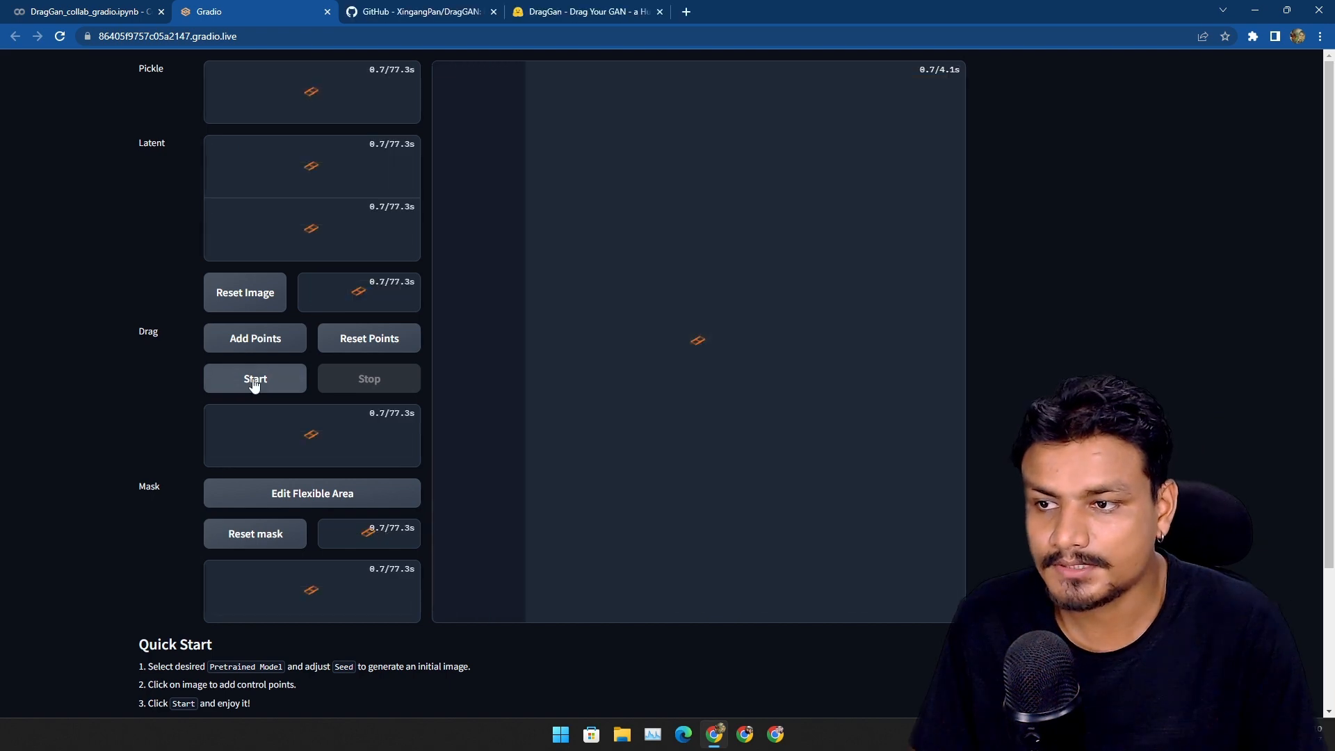
click(255, 378)
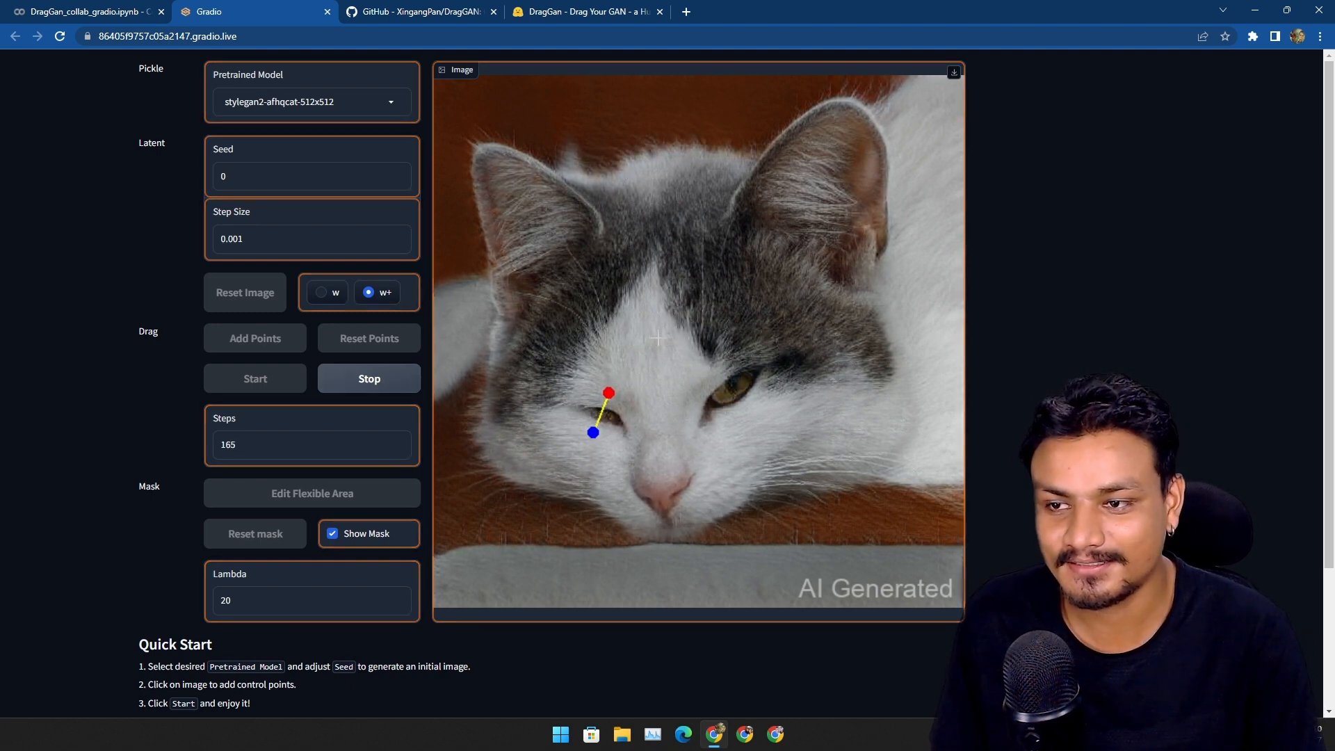
click(368, 378)
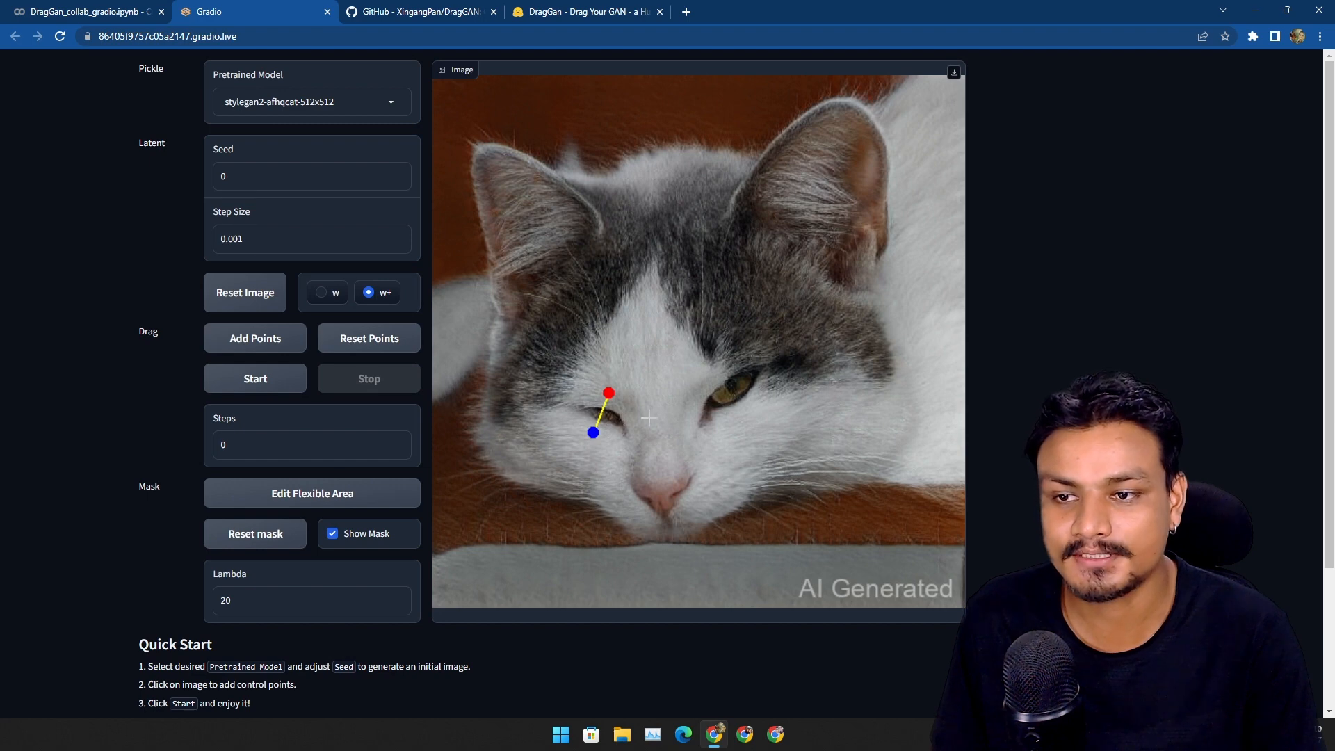
scroll(down, 3)
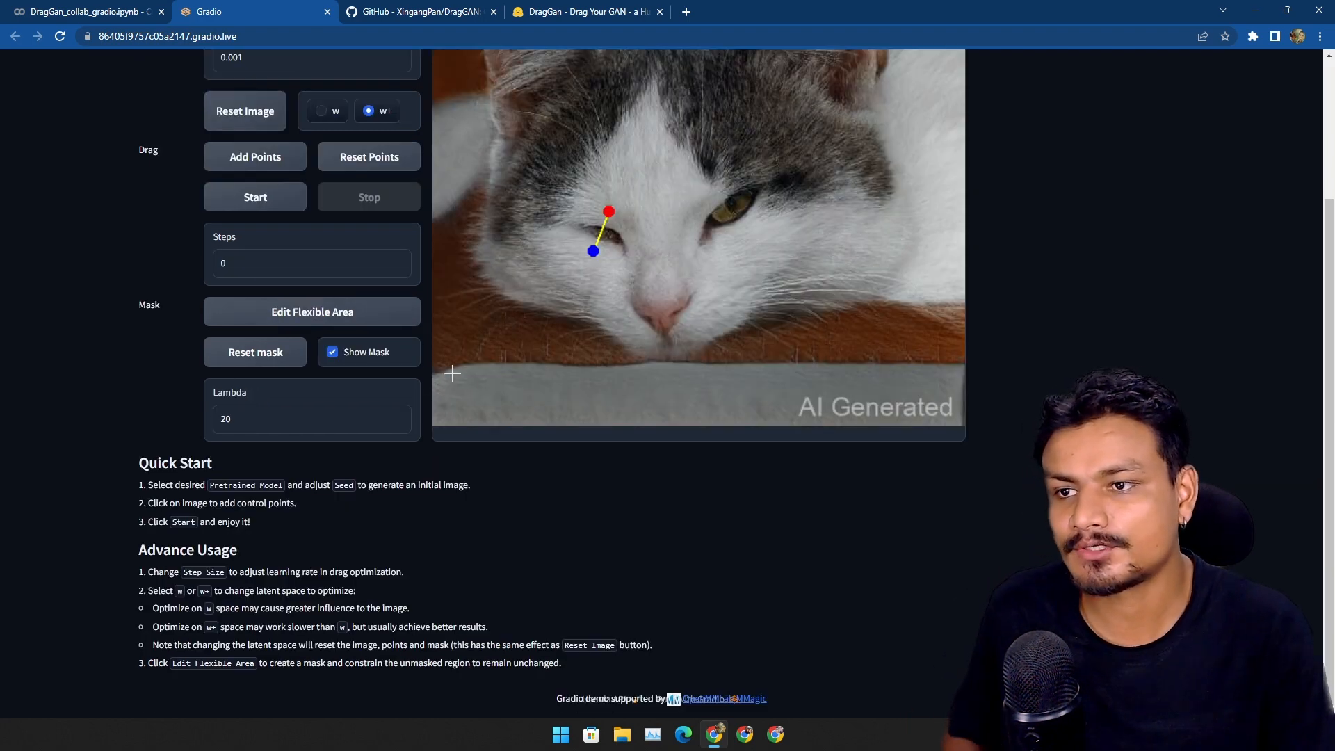
- Check the Colab logs and repository page, then return to the demo with the edited cat
click(81, 11)
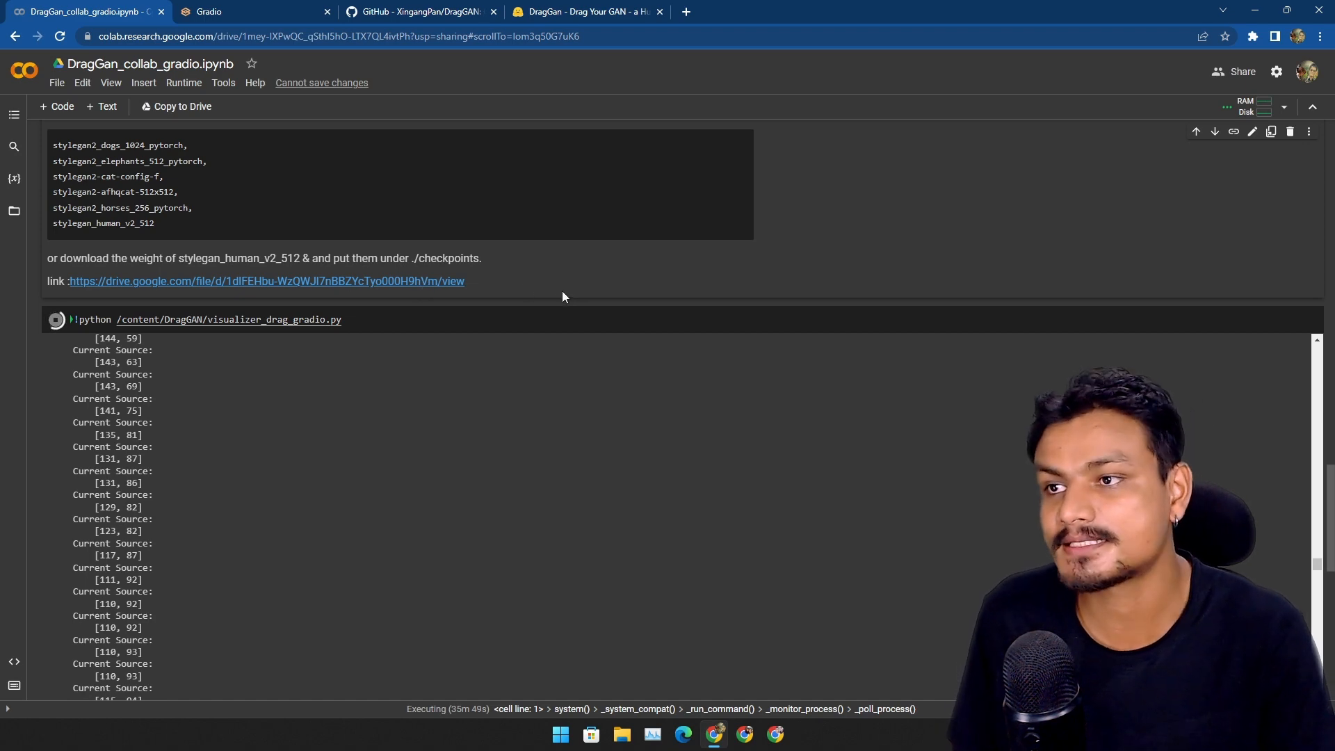
click(252, 11)
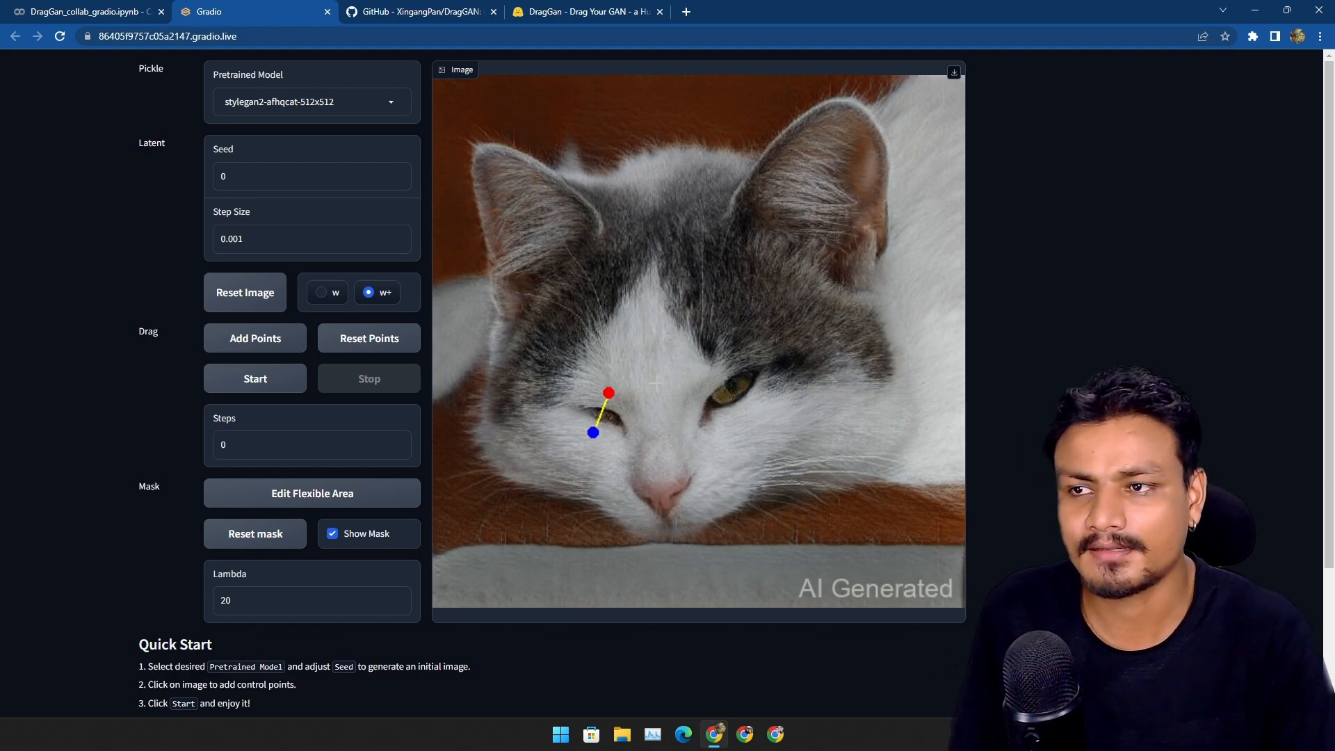
click(419, 11)
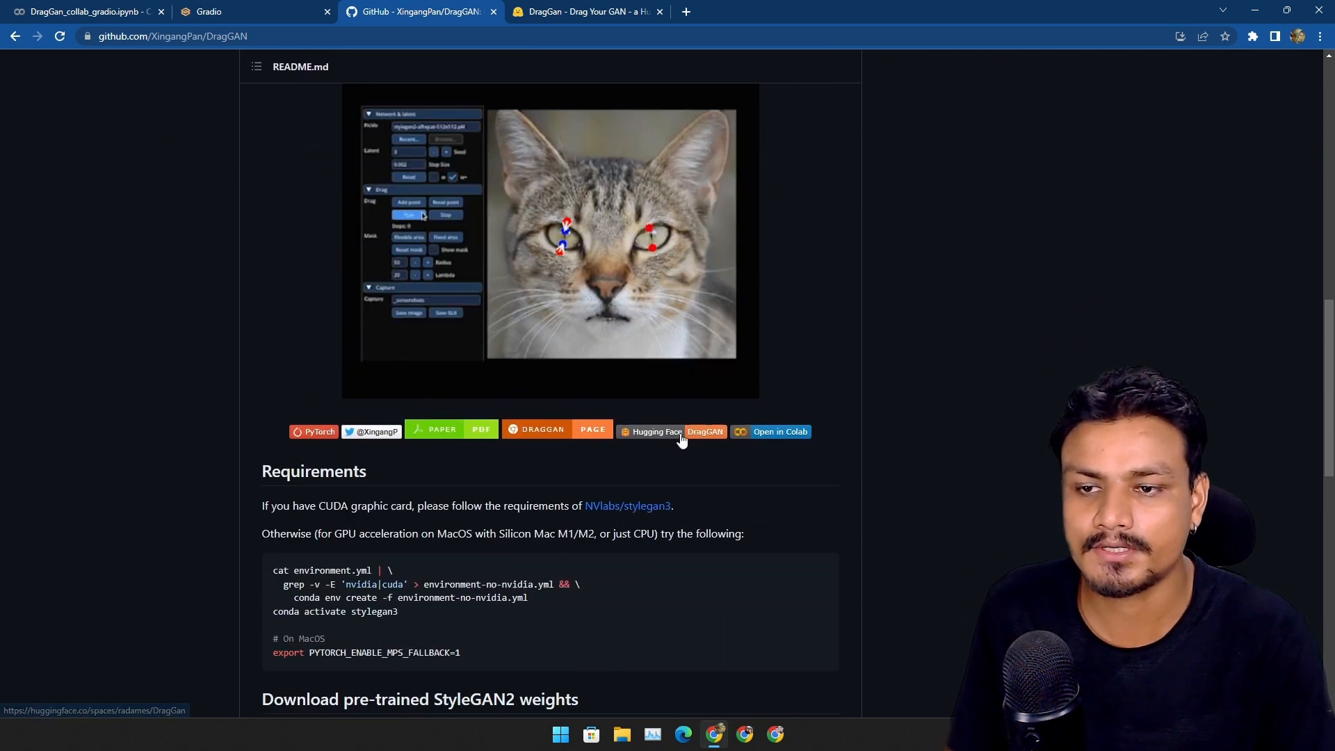
click(207, 11)
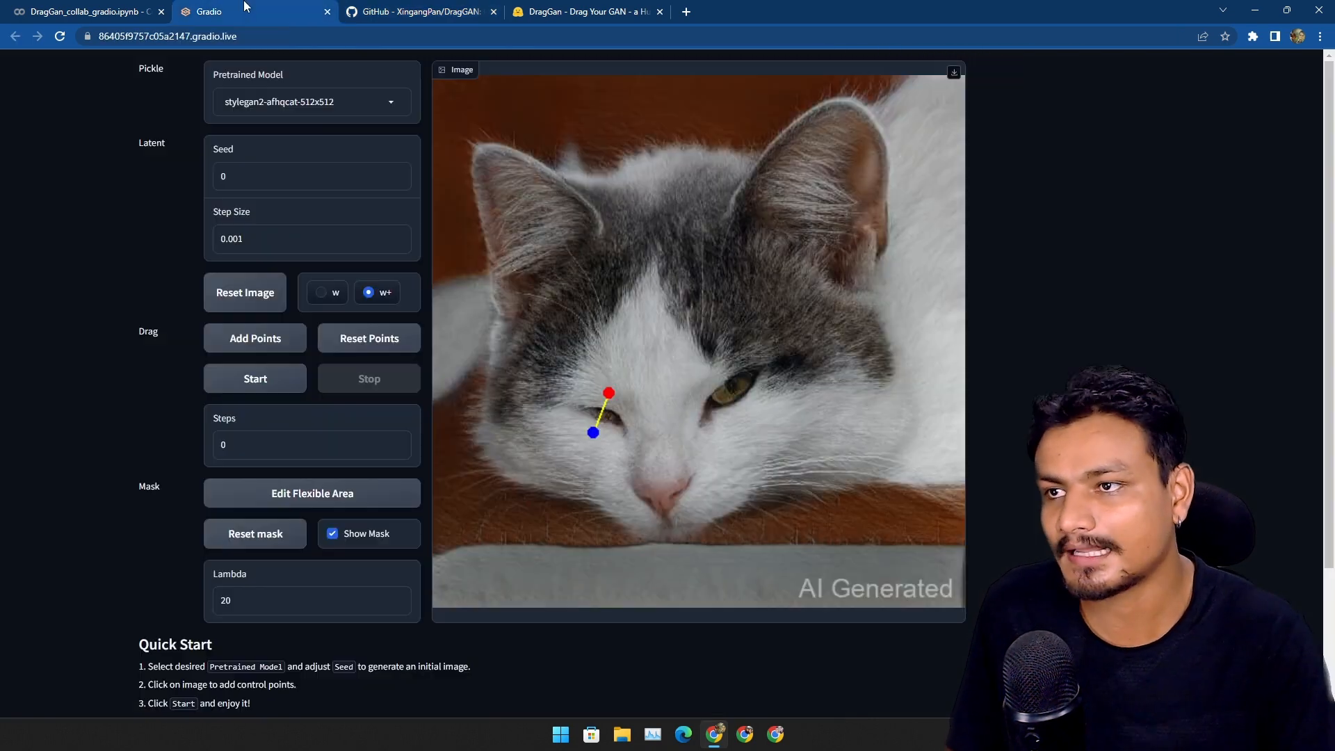
mouse_move(423, 197)
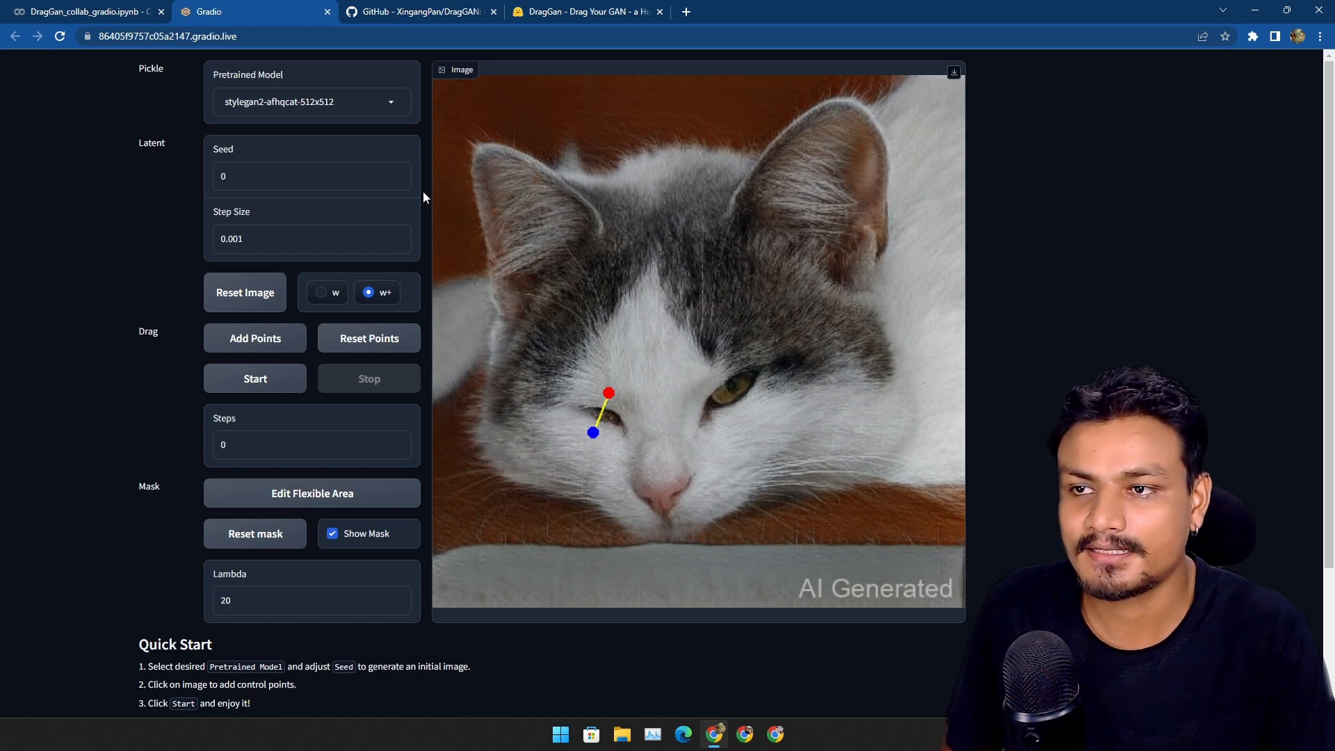